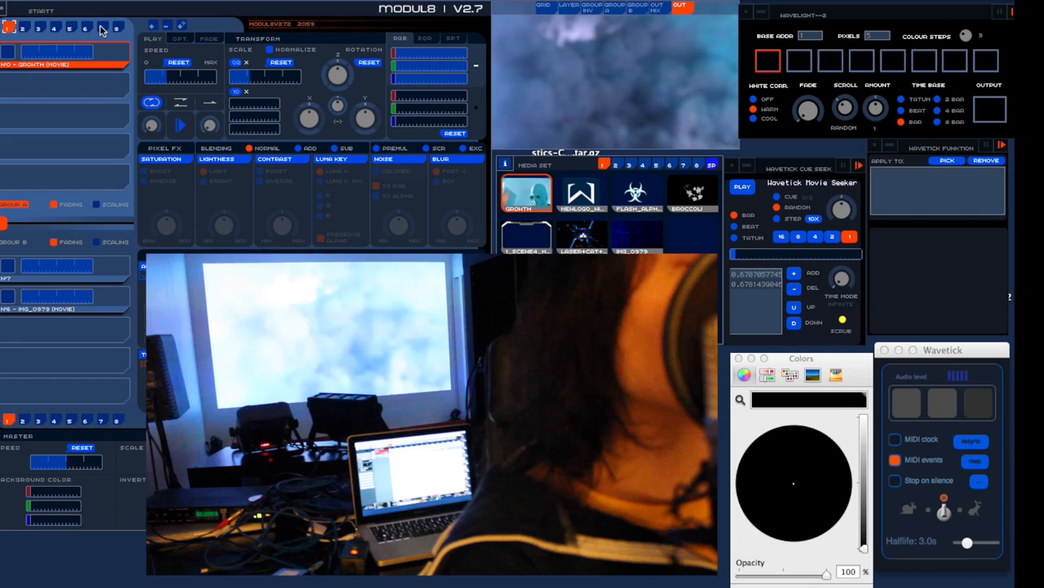
- Set the Wavelight base colours to blue and purple from the Colors wheel
click(581, 193)
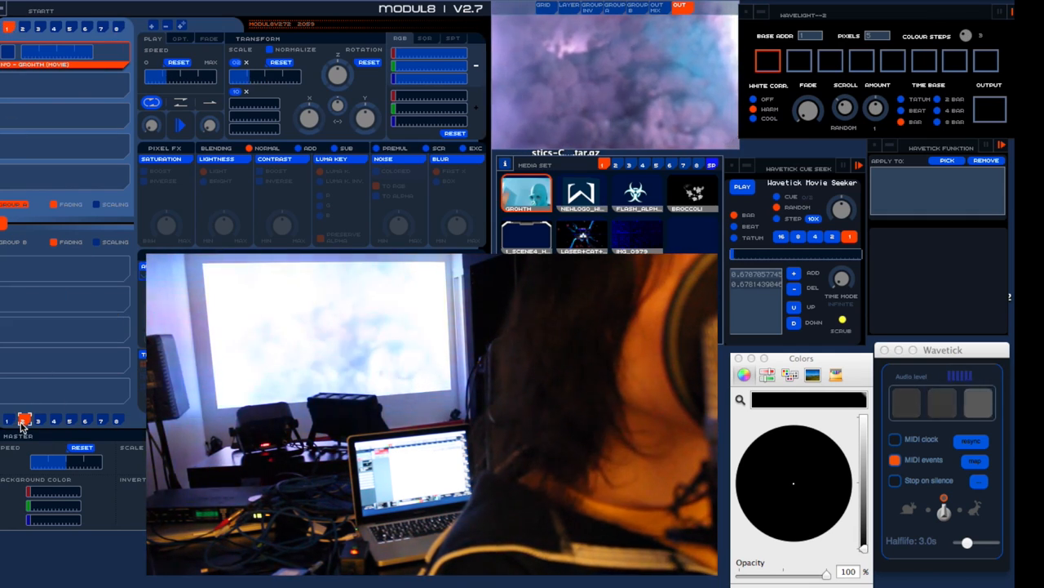
click(23, 421)
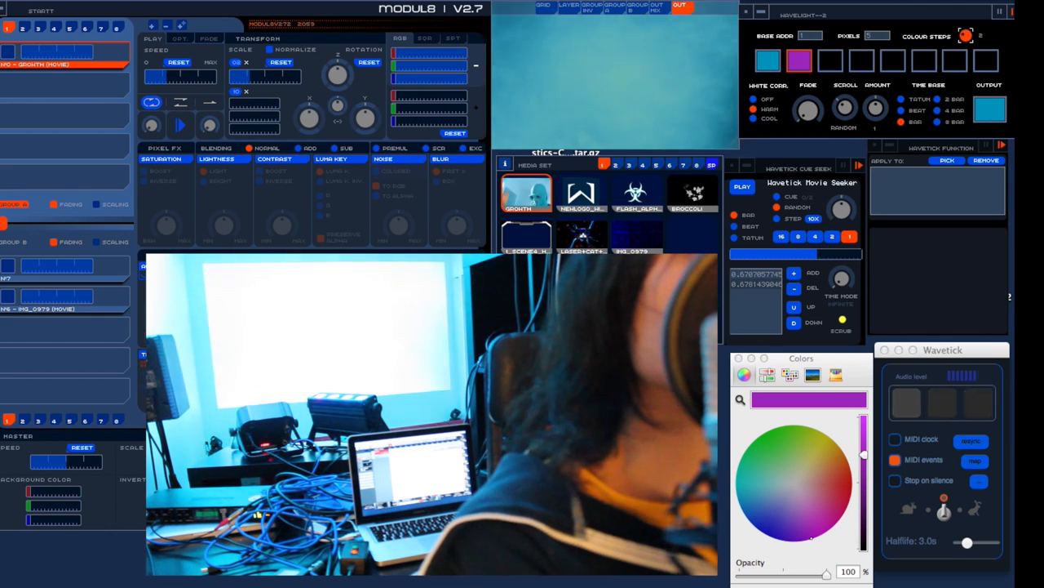
- Adjust the Wavelight scroll knob and time base so the LEDs shift to purple
click(966, 36)
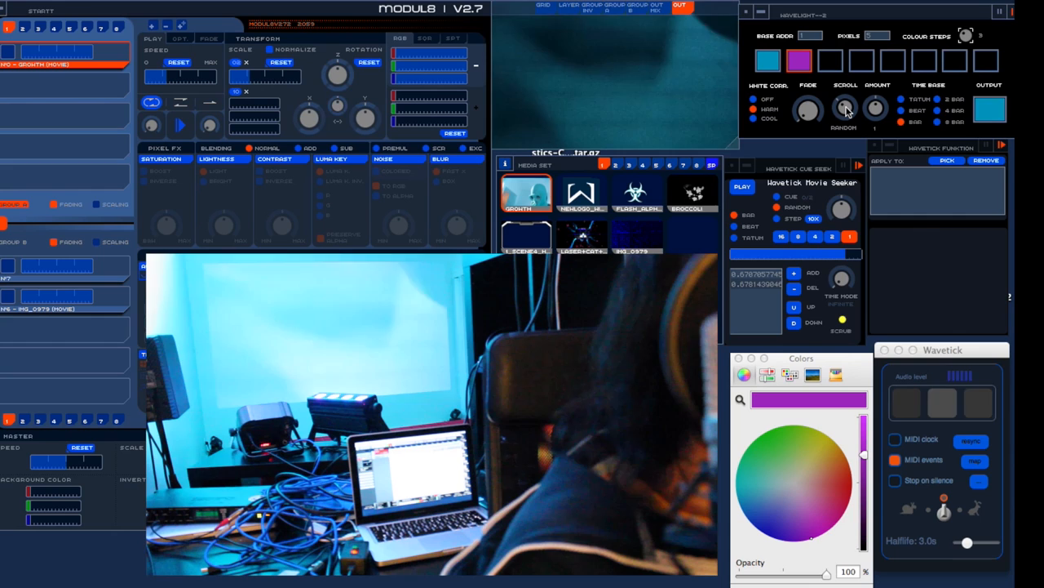
click(846, 108)
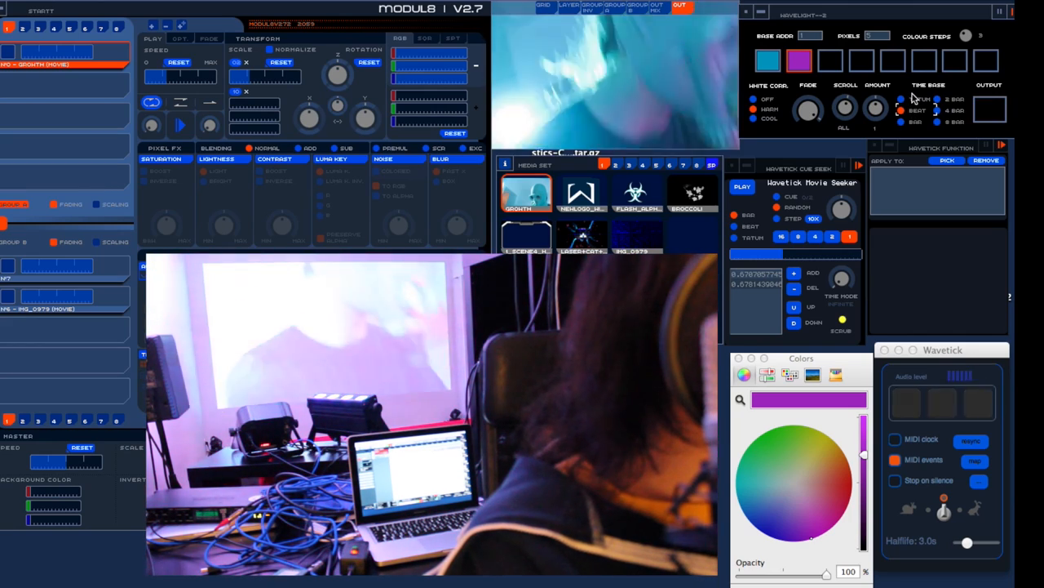
- Change the Scroll Mode knob and Time Base option so the LEDs glow pink
click(900, 121)
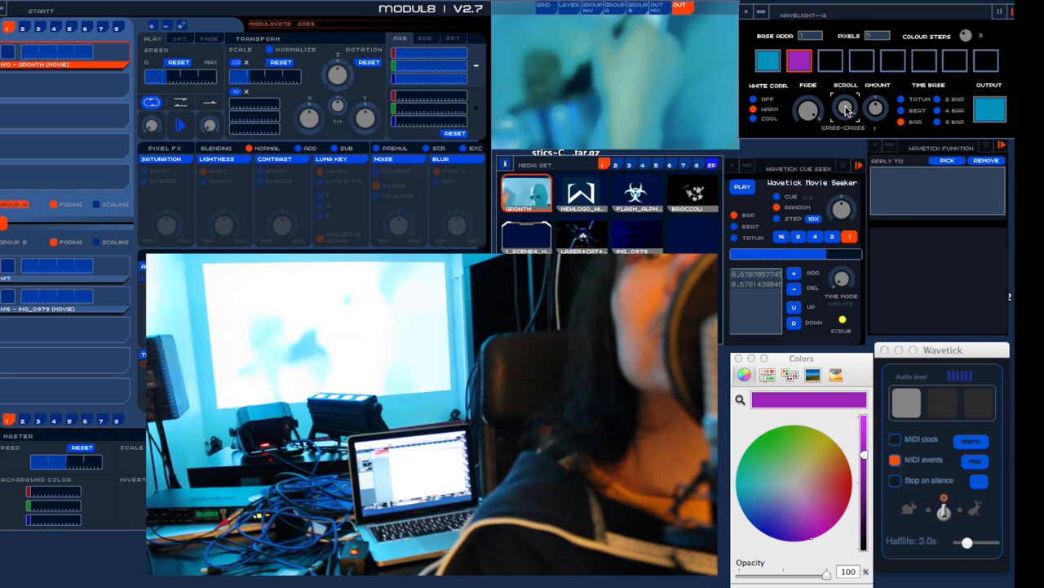
click(845, 108)
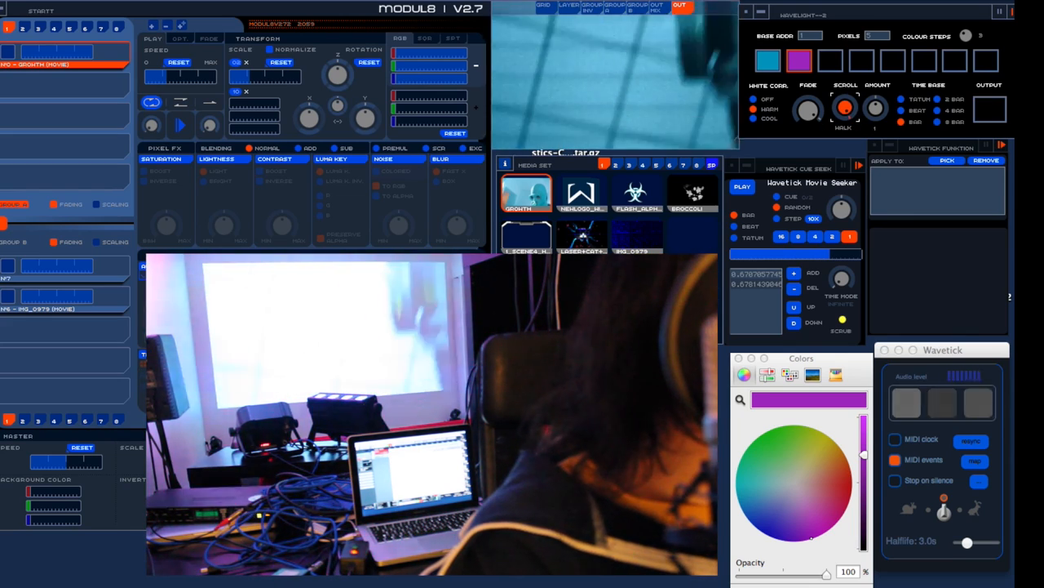
click(845, 111)
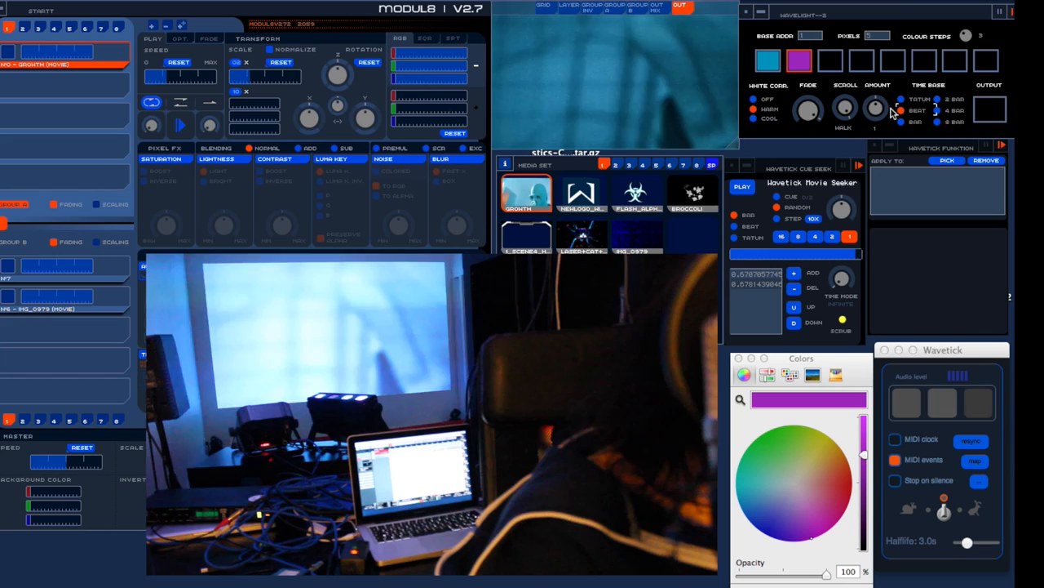
click(846, 108)
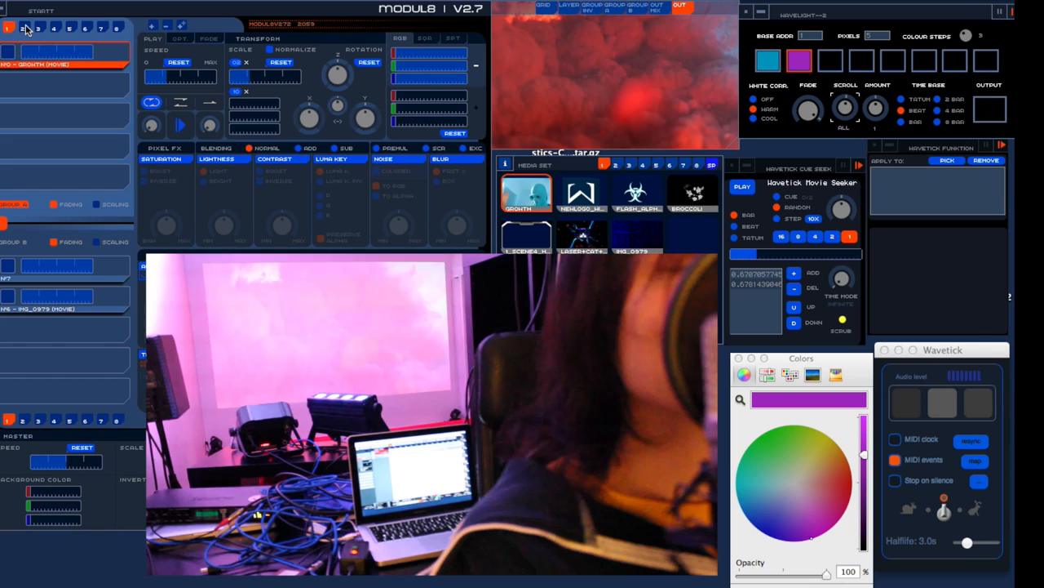
- Play the molecule drawing clip and show the list of available modules
click(636, 192)
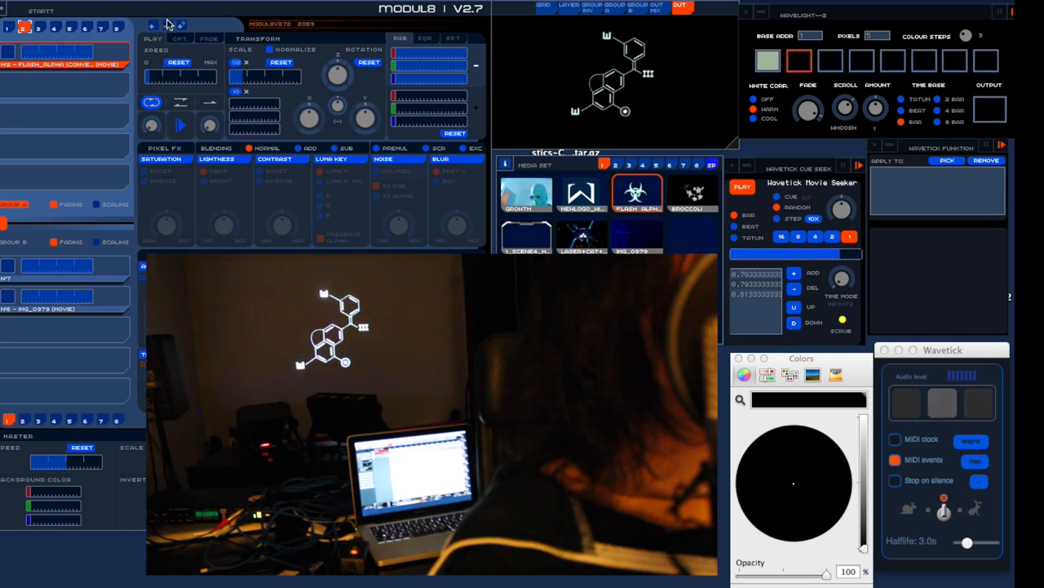
click(163, 10)
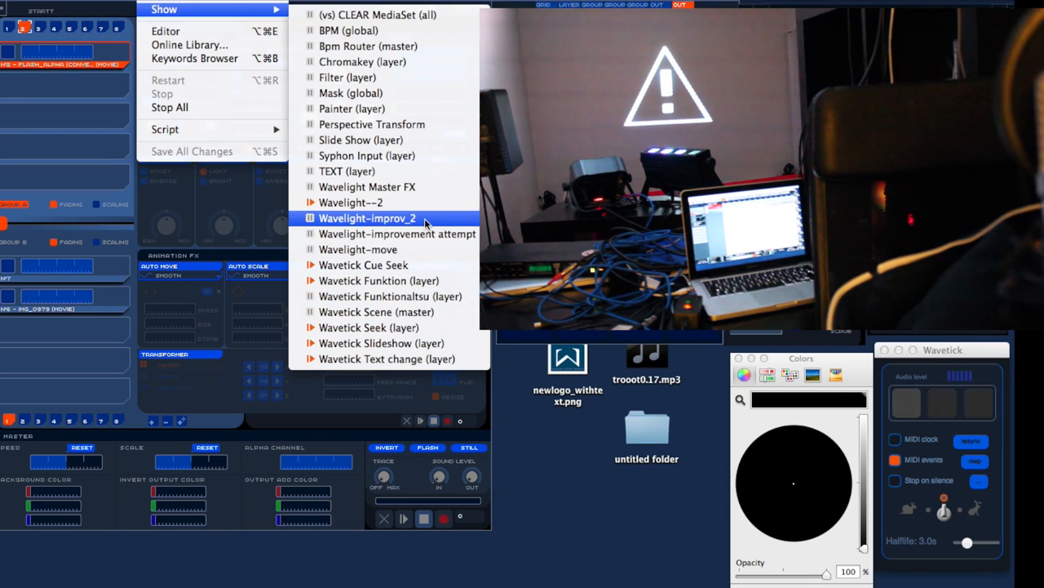
click(368, 218)
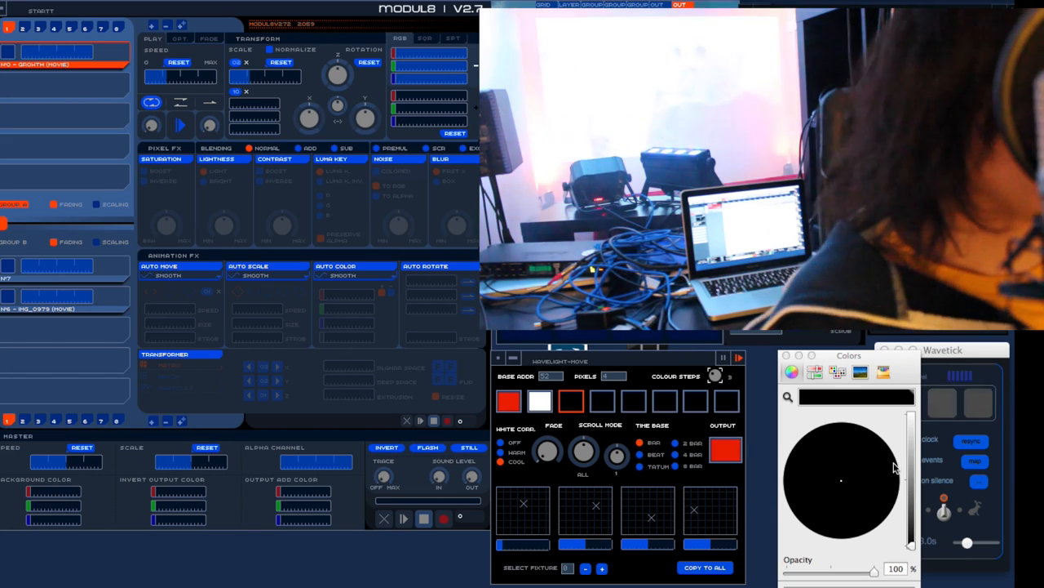
- Cycle the Wavelight-move LED colour through red to white, then show the module list
click(725, 451)
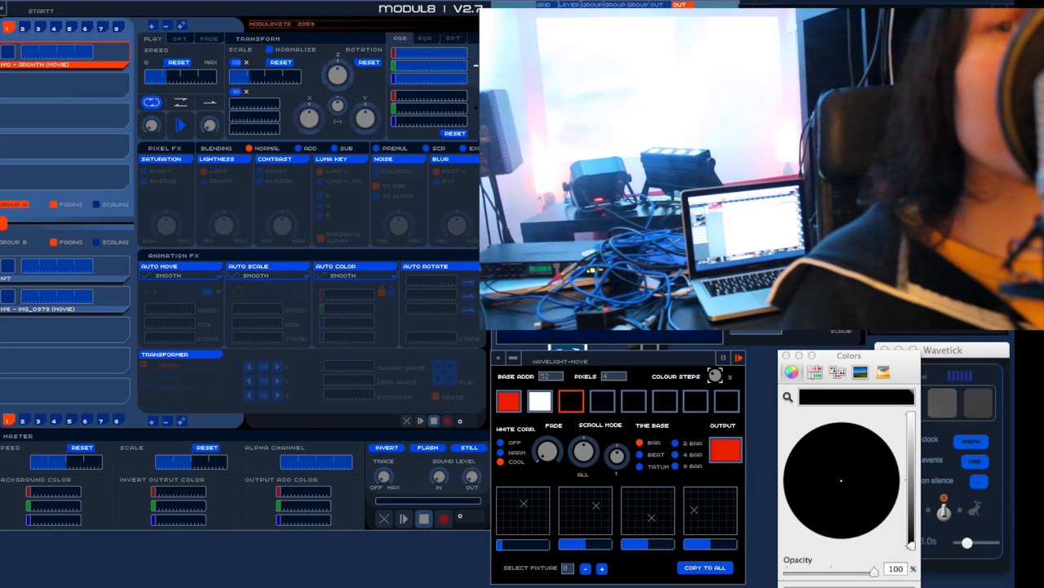
click(725, 451)
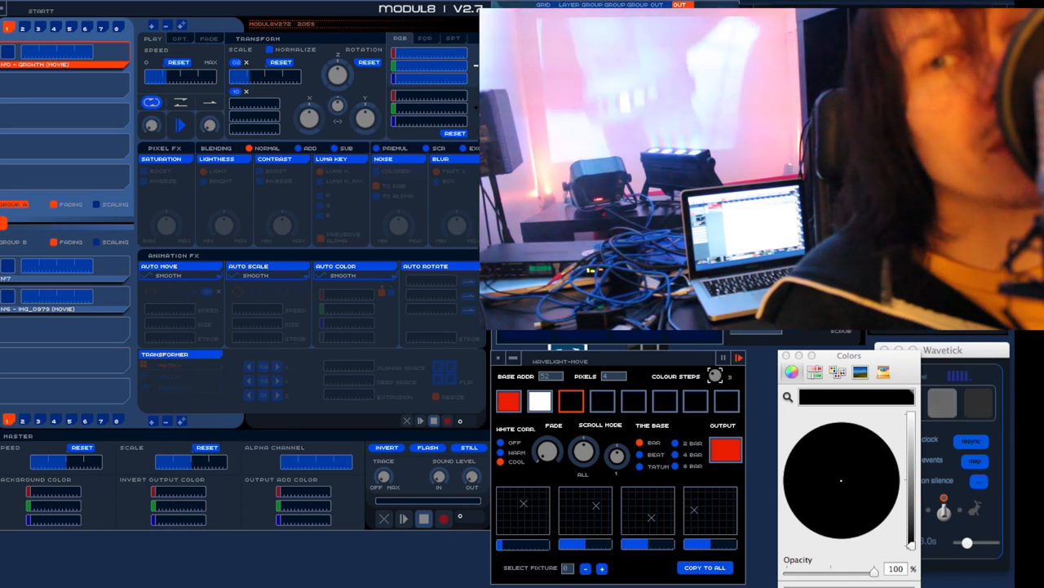
click(725, 450)
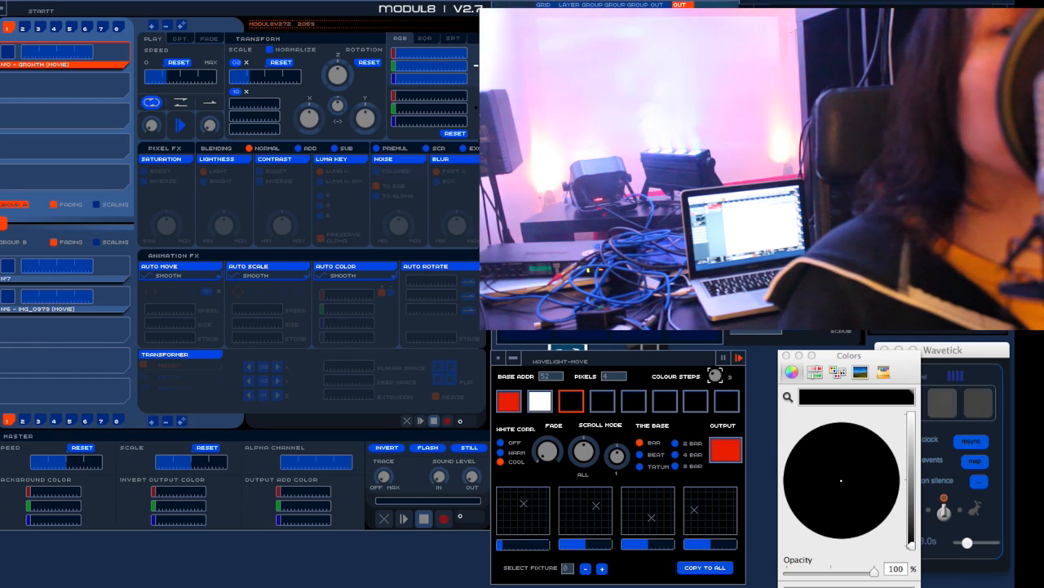
click(724, 450)
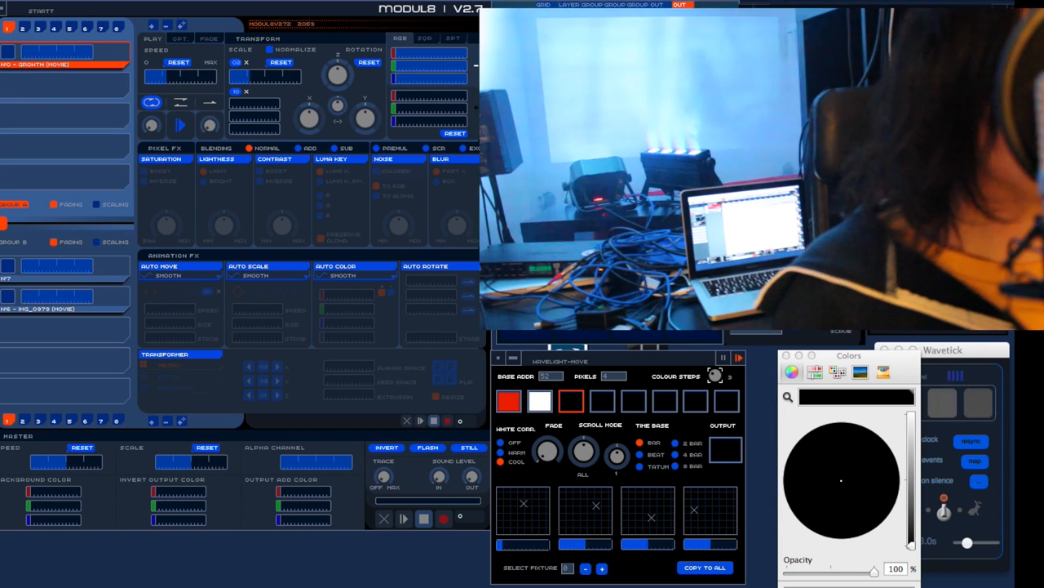
click(725, 450)
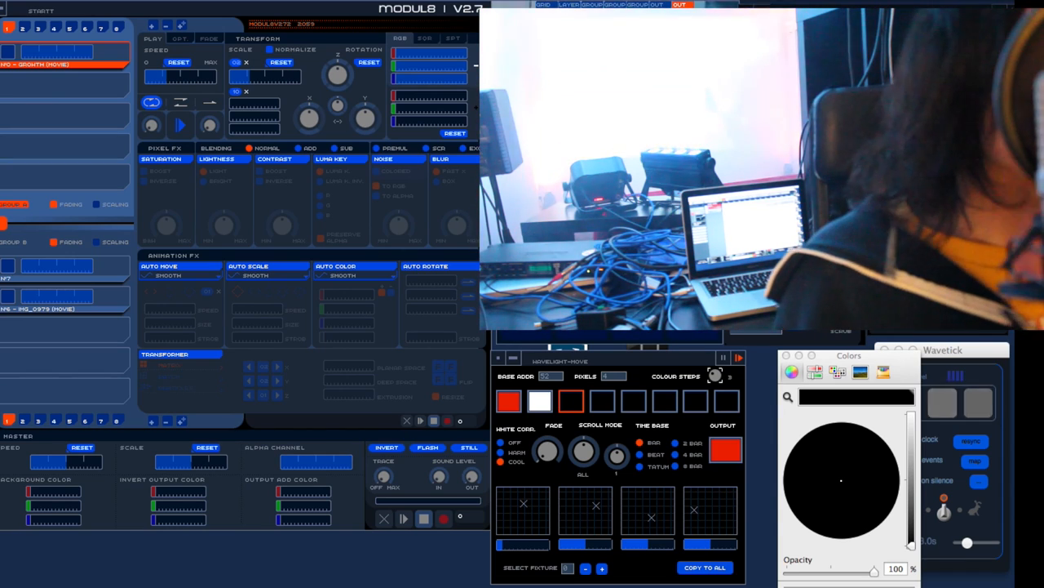
click(725, 450)
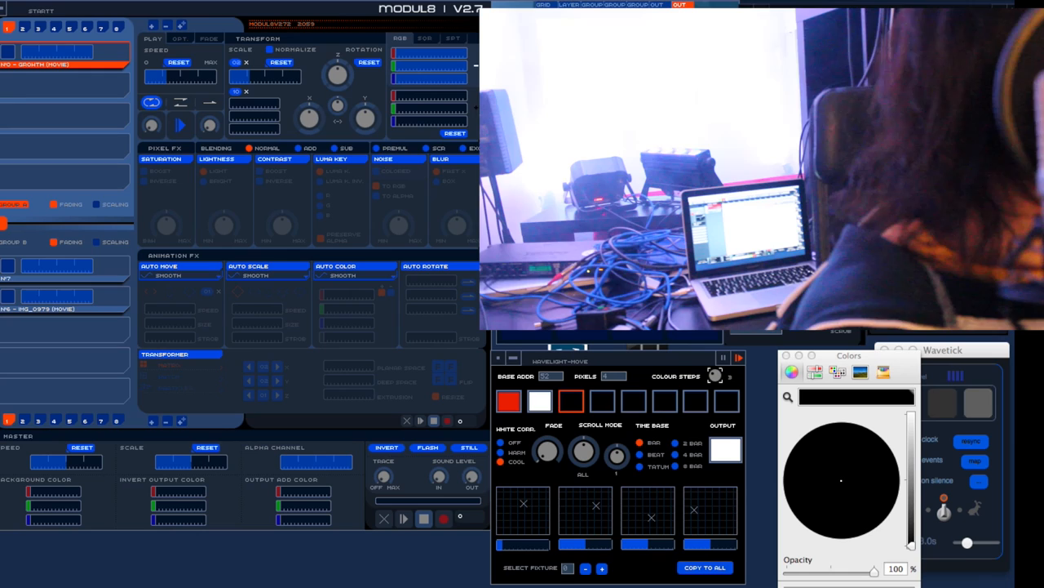
click(164, 10)
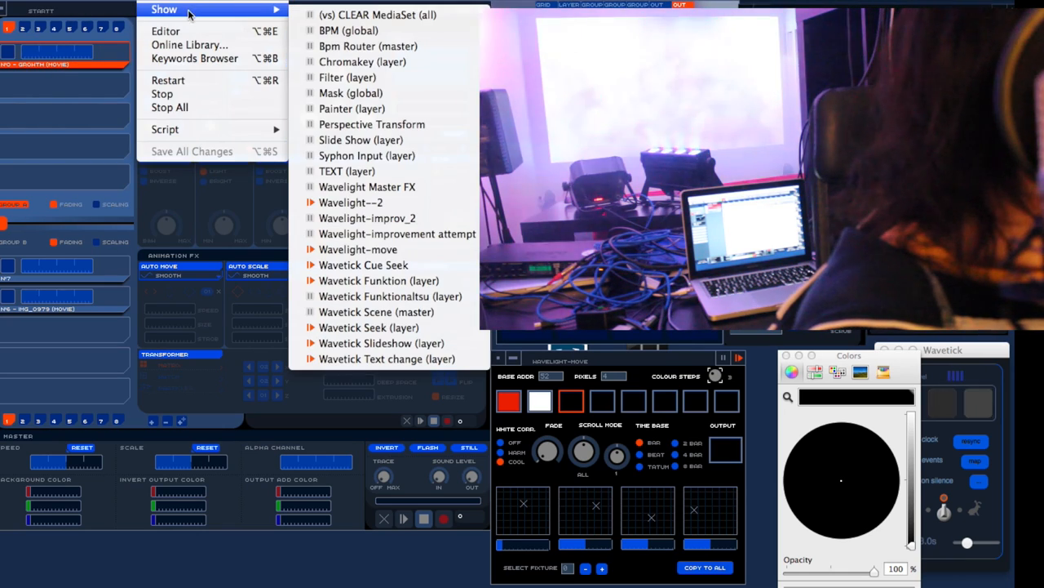
mouse_move(364, 264)
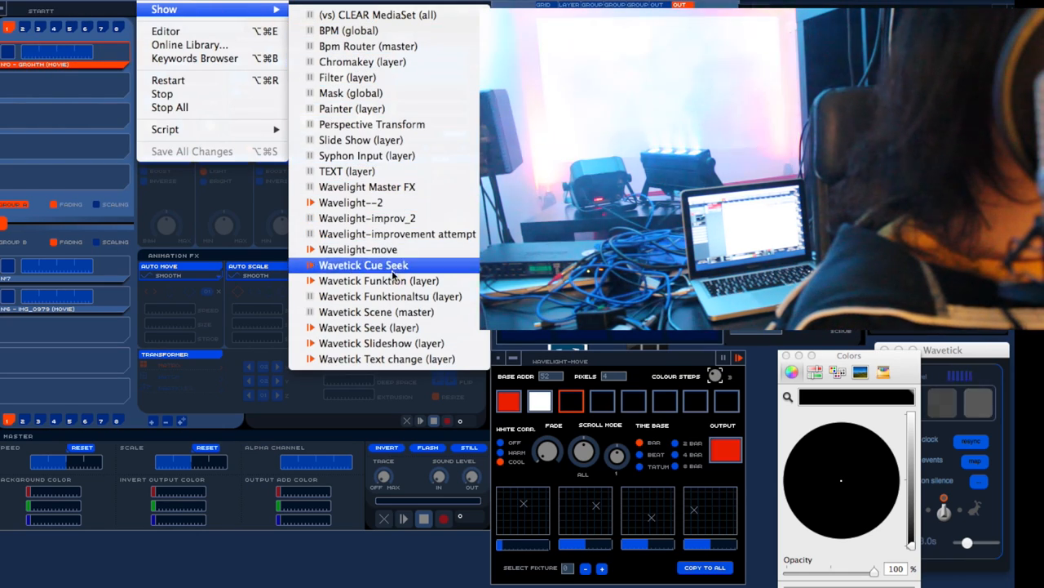
mouse_move(367, 218)
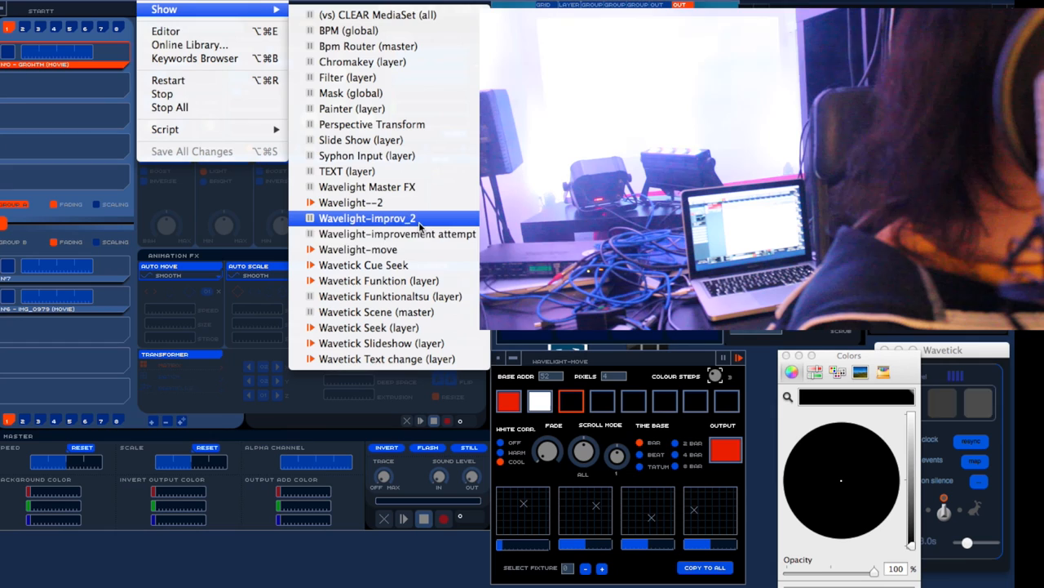
mouse_move(379, 280)
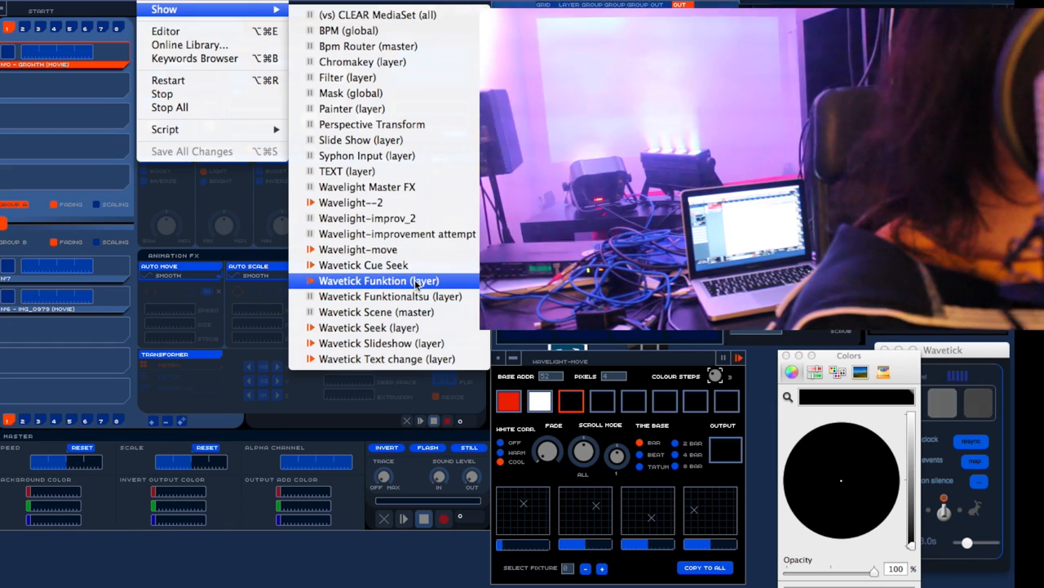
mouse_move(368, 219)
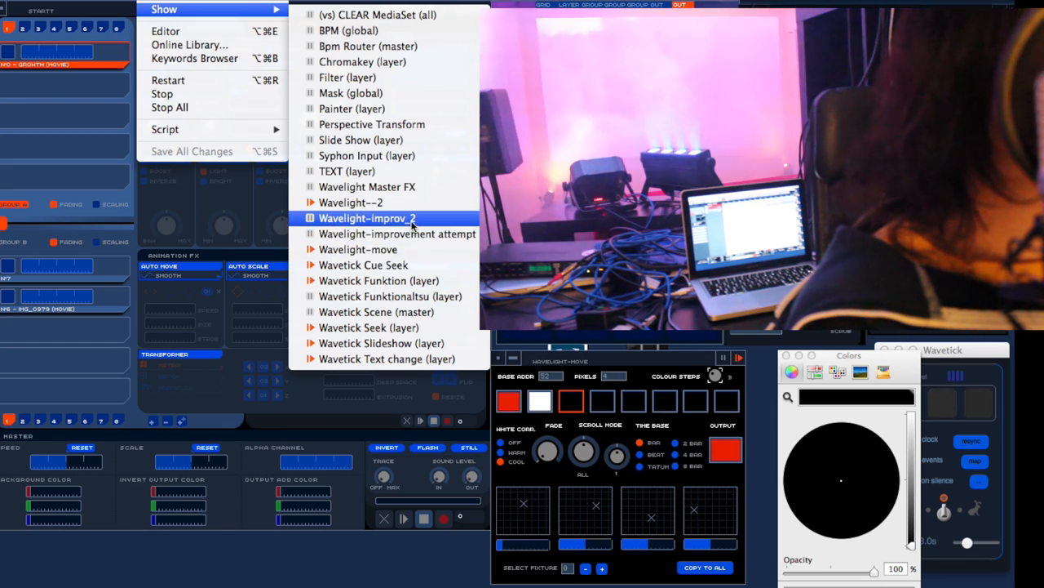
mouse_move(382, 343)
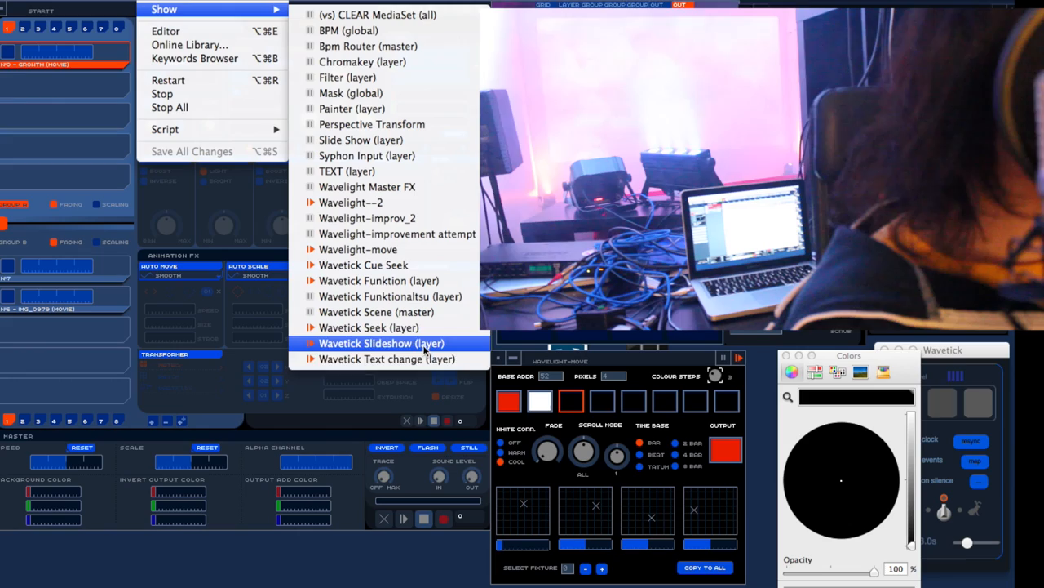
mouse_move(379, 281)
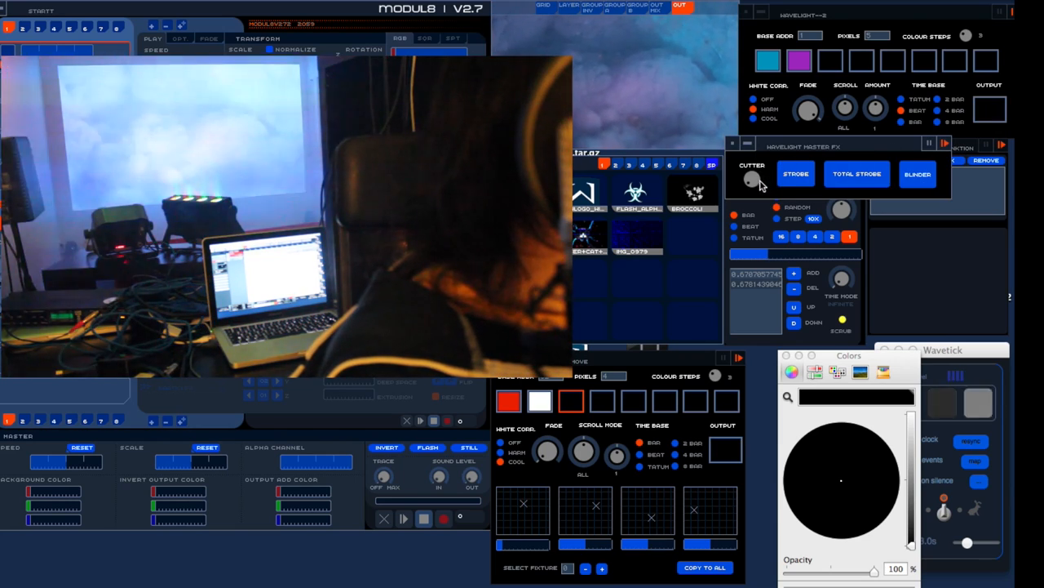
- Fire Strobe, Total Strobe and Blinder, then Blinder again to black everything out
click(796, 173)
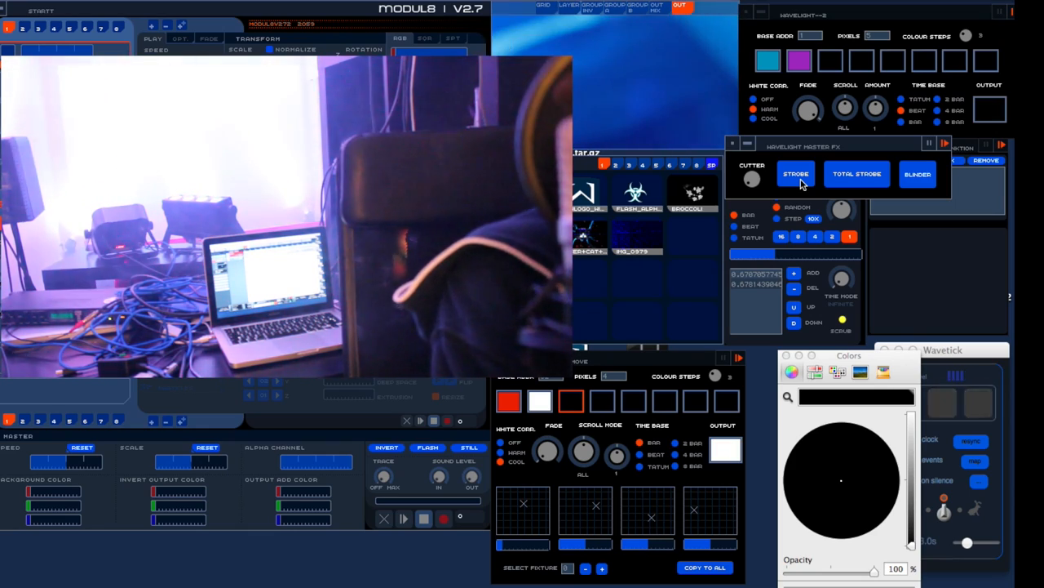
click(796, 173)
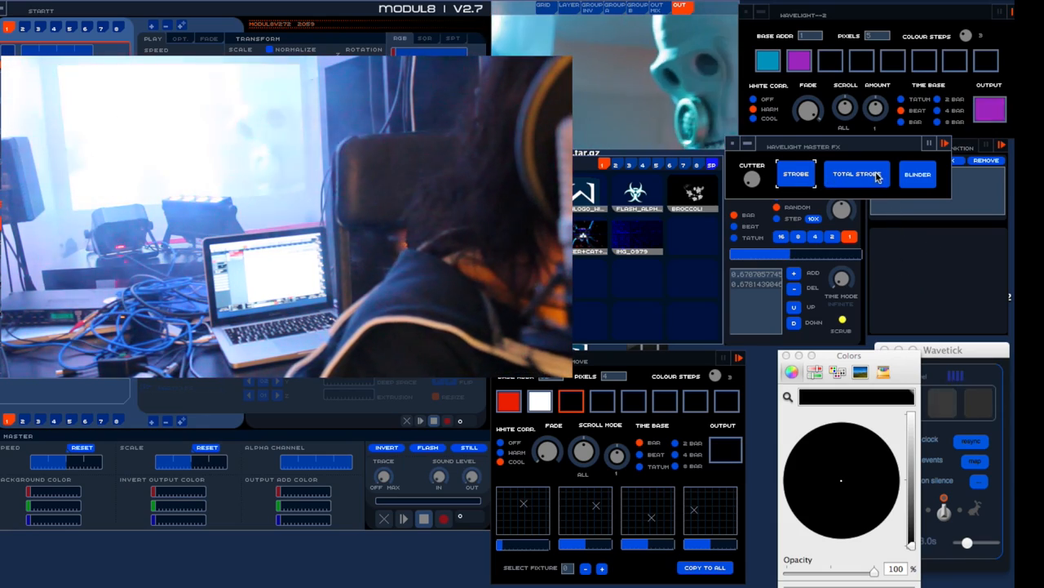
click(855, 173)
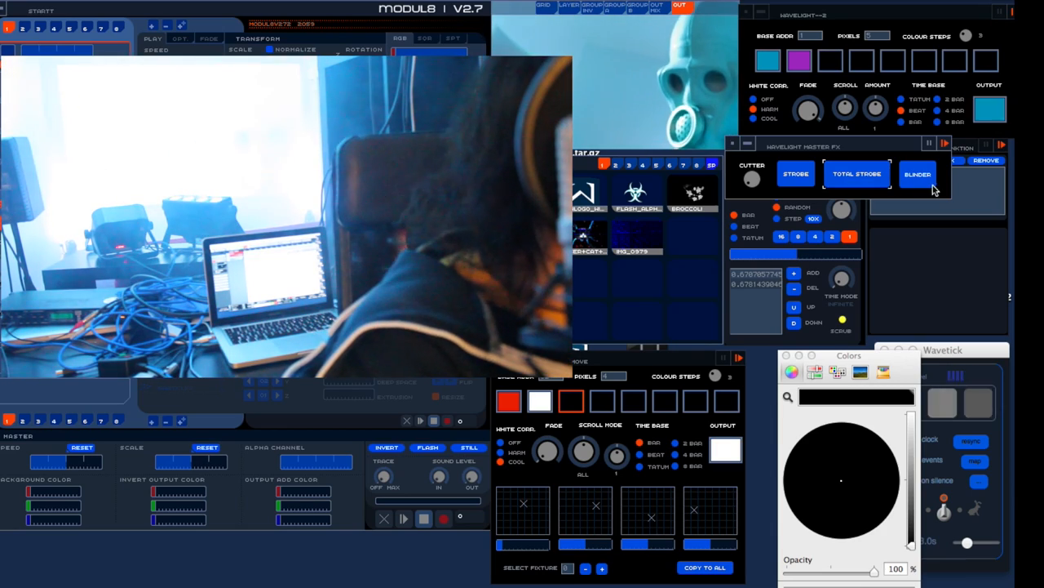
click(917, 173)
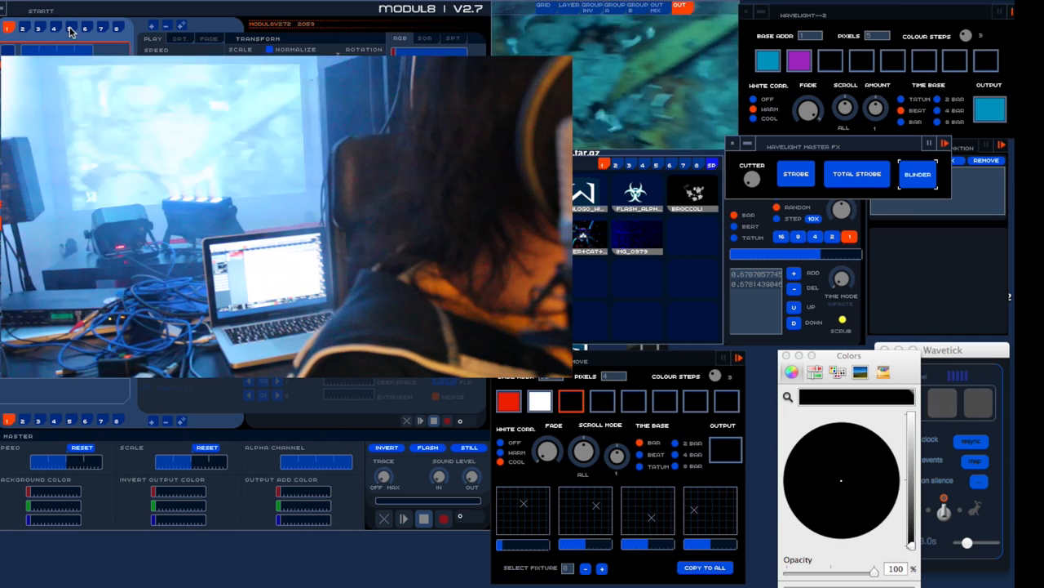
click(918, 173)
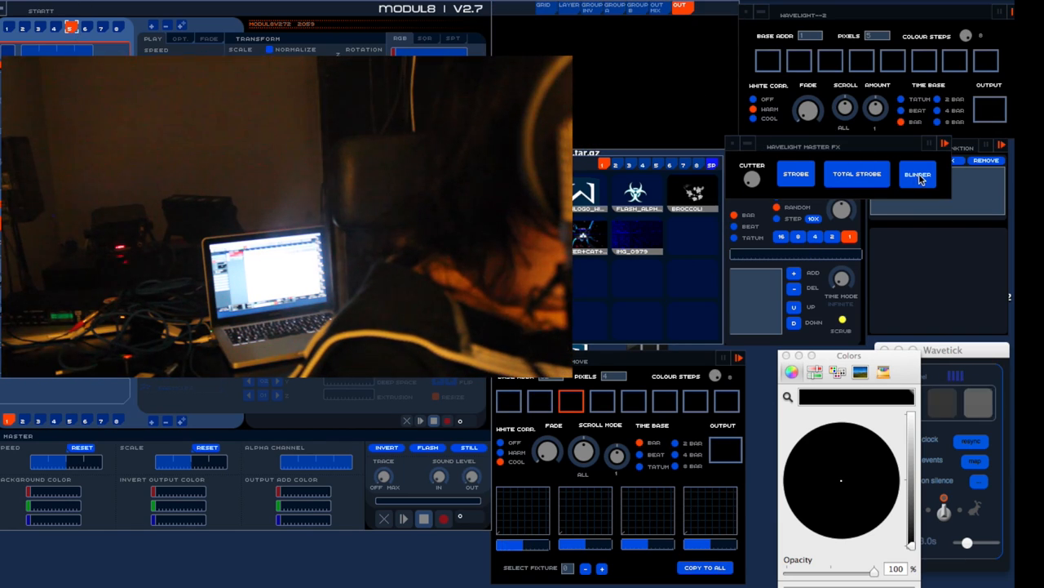